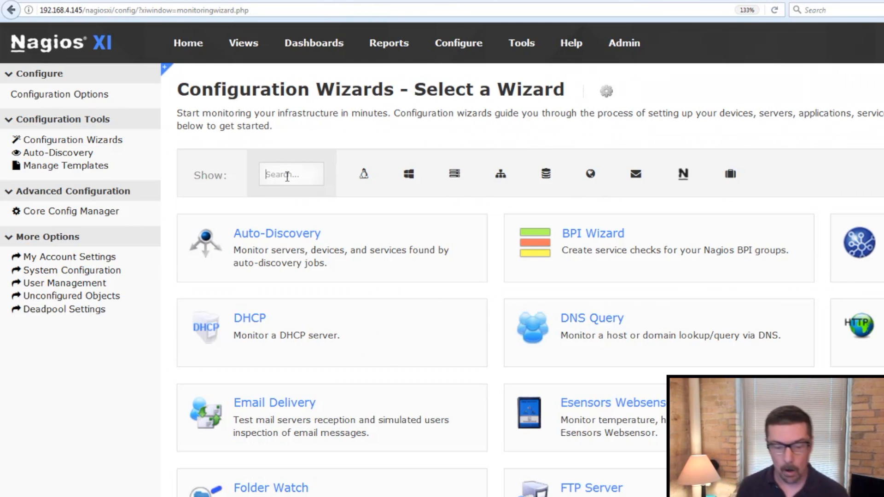
Step: Filter the Configuration Wizards list with the search term 'bulk'
text(bulk)
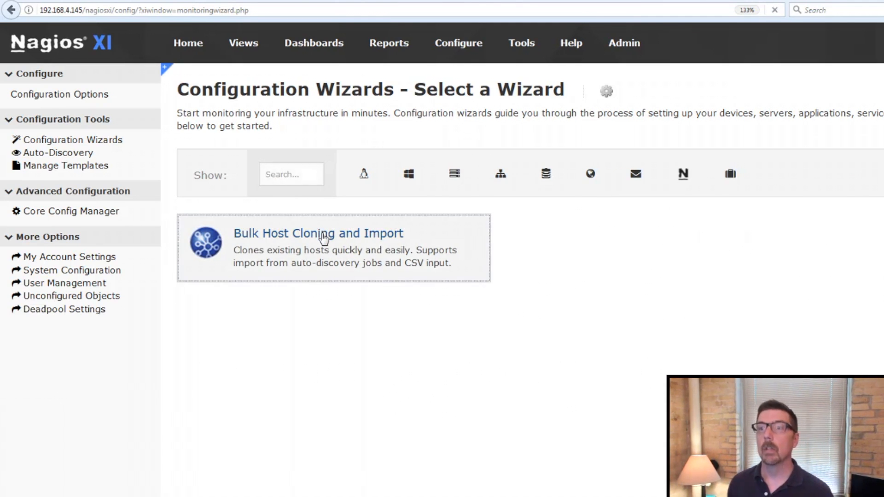
click(318, 233)
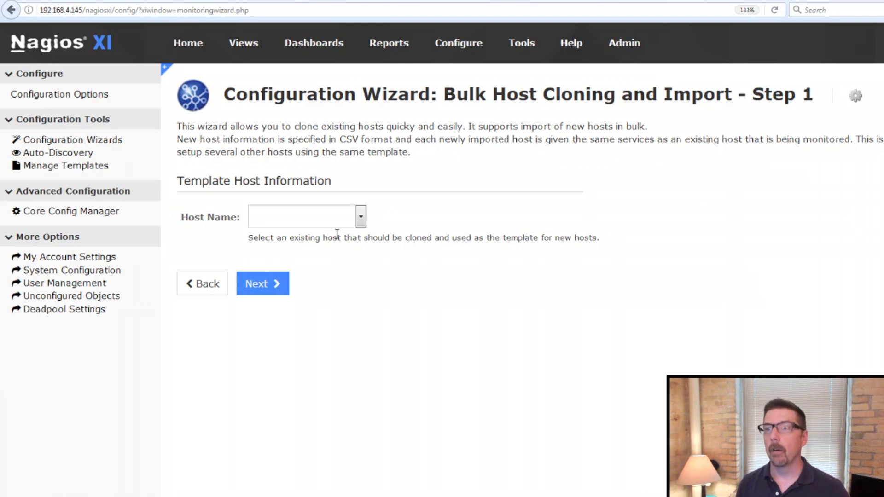
click(307, 217)
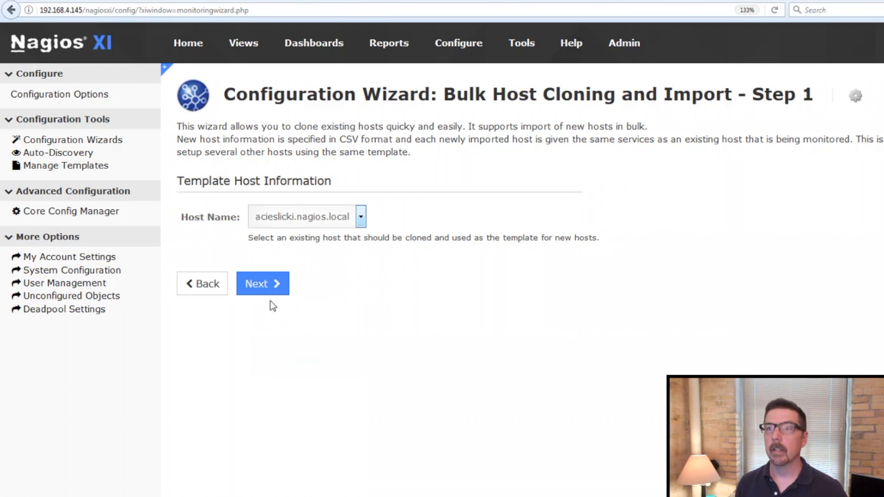
click(263, 283)
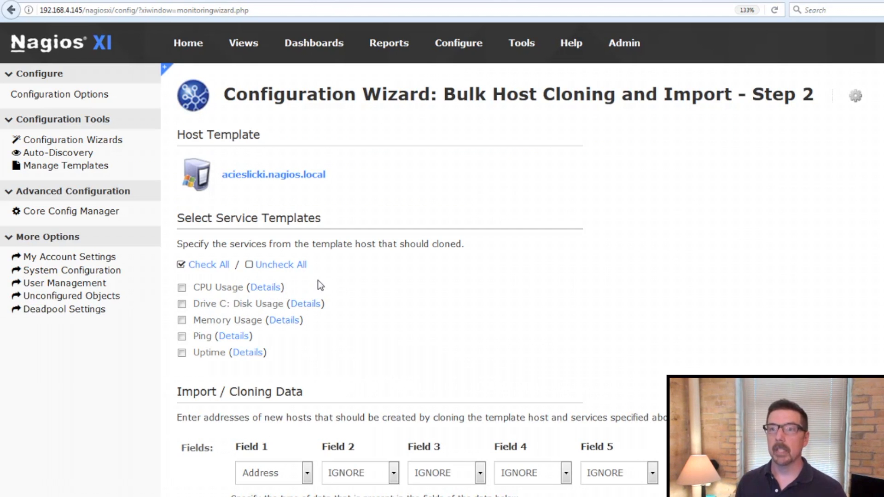
mouse_move(265, 199)
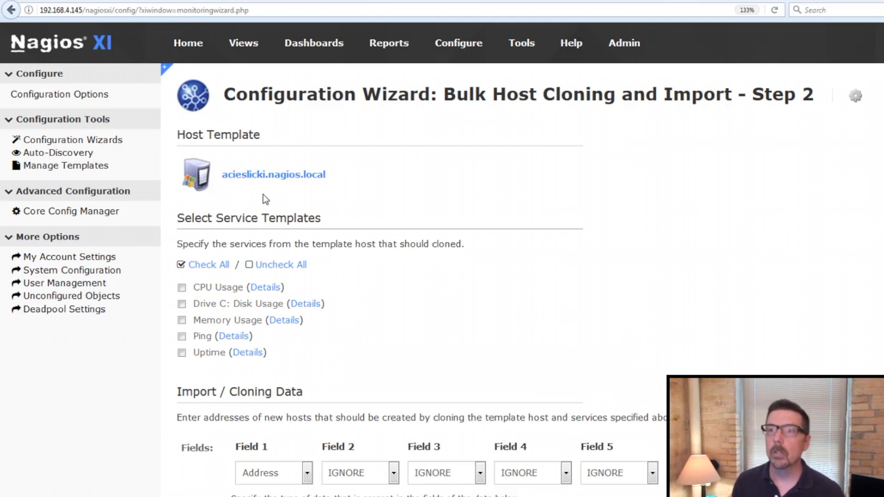
mouse_move(276, 177)
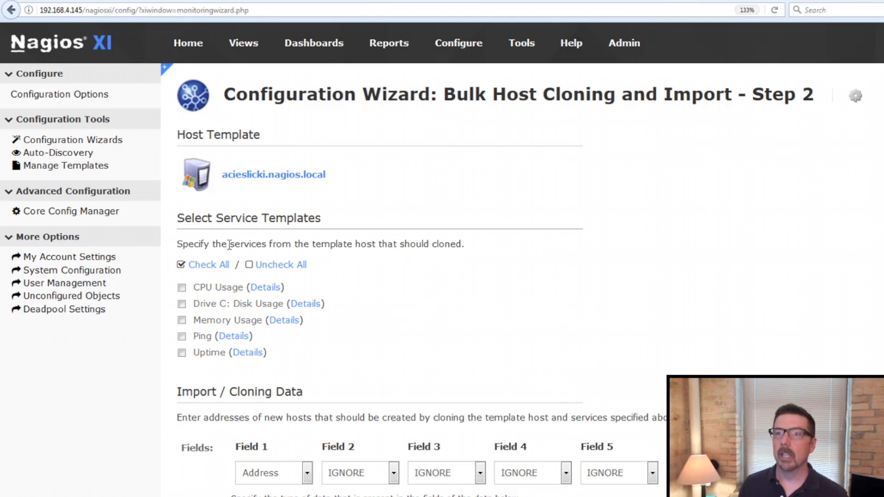
mouse_move(212, 316)
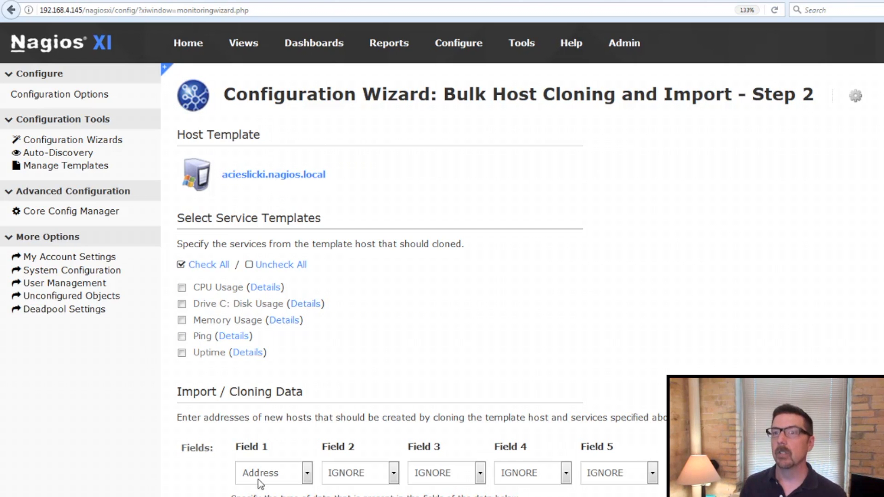
Step: Select all five template services — CPU, Drive C: disk, memory, ping, uptime — via Check All
click(181, 353)
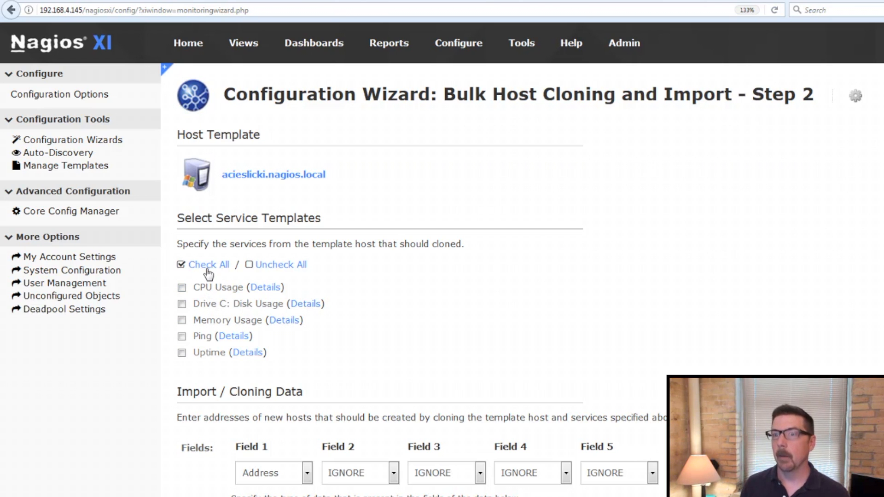
click(208, 264)
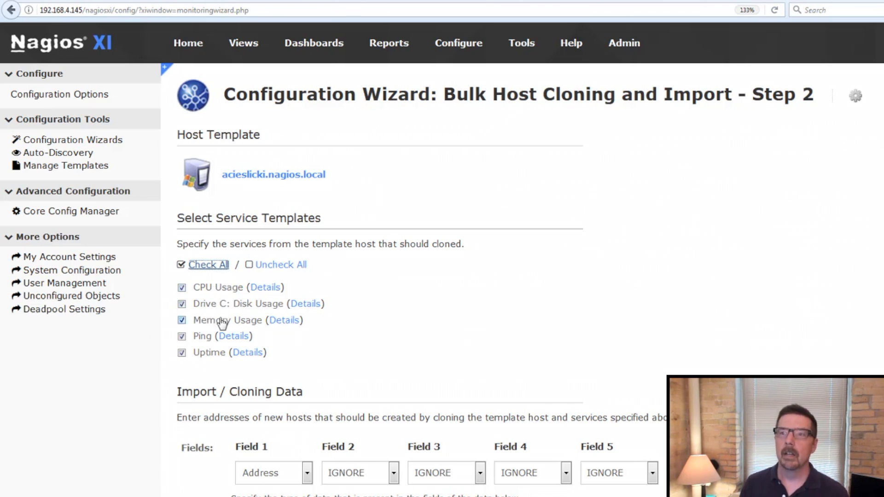
mouse_move(228, 369)
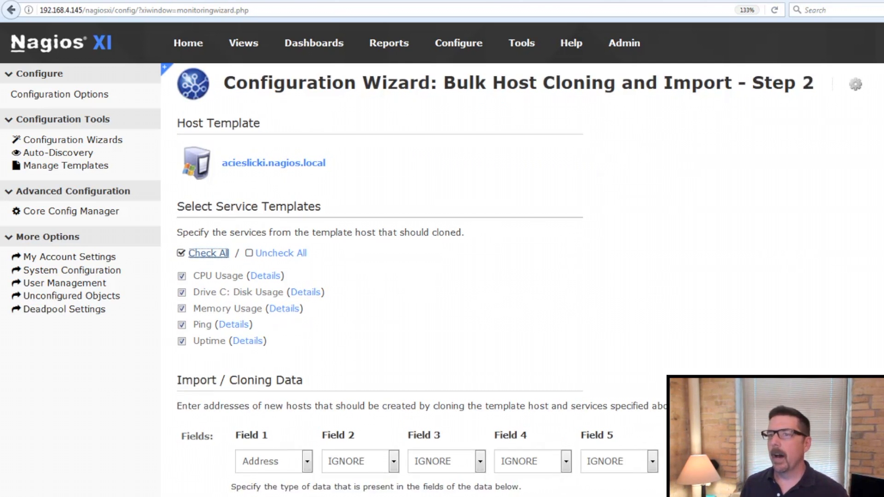
scroll(down, 3)
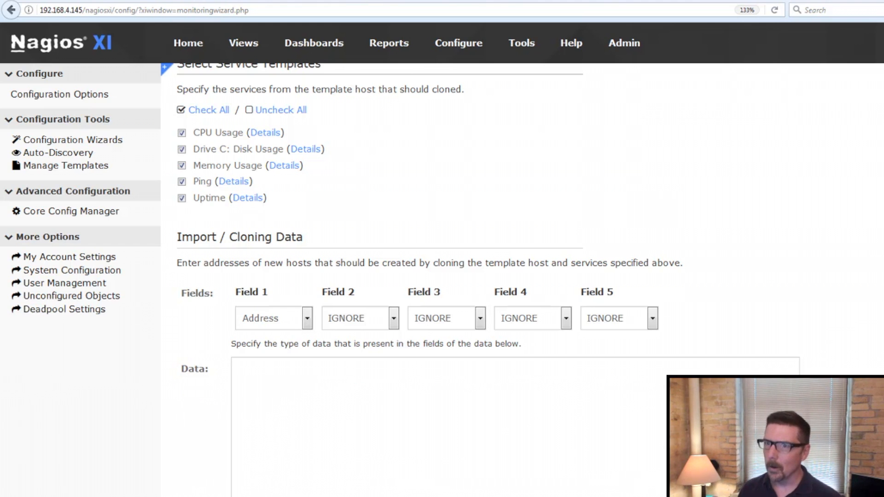
mouse_move(437, 361)
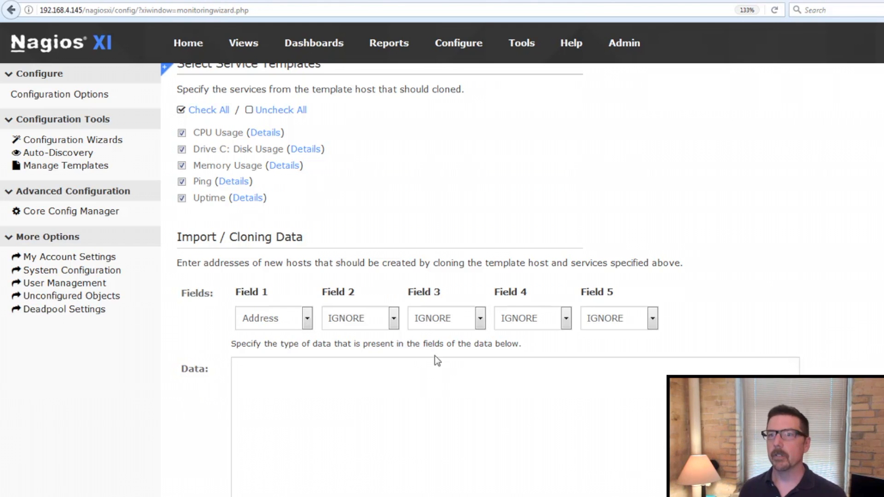
mouse_move(261, 258)
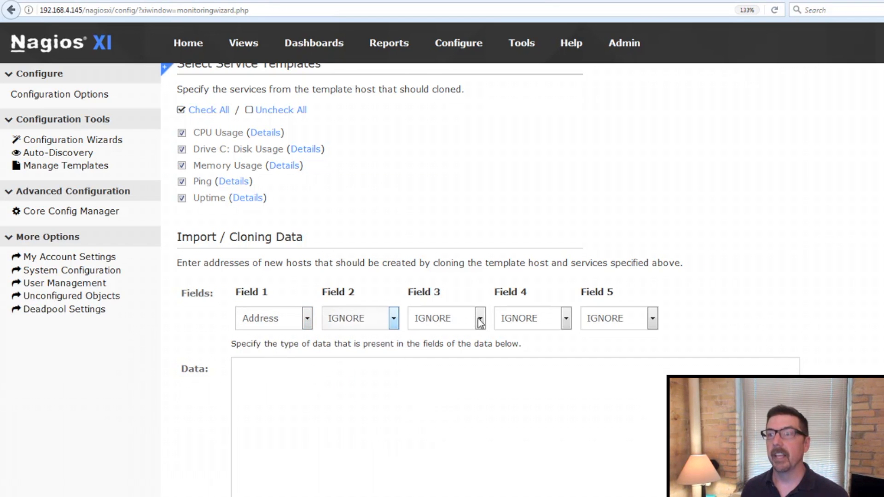
click(565, 318)
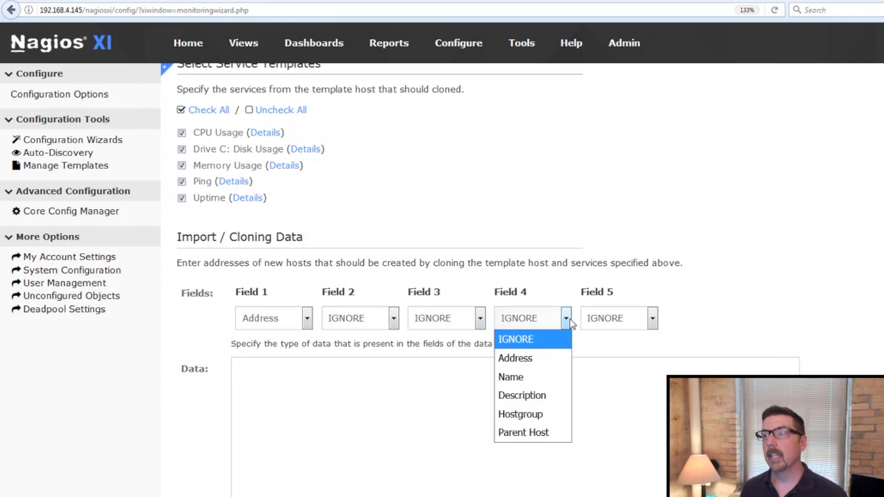
click(652, 318)
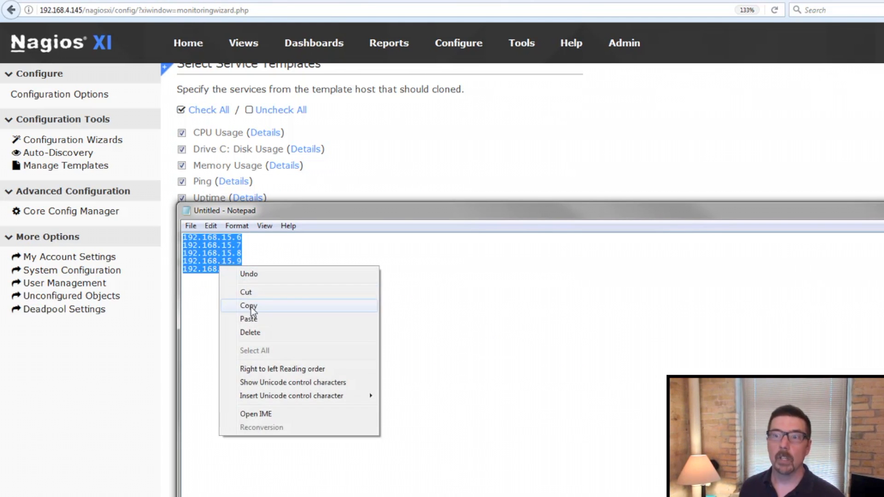
click(247, 306)
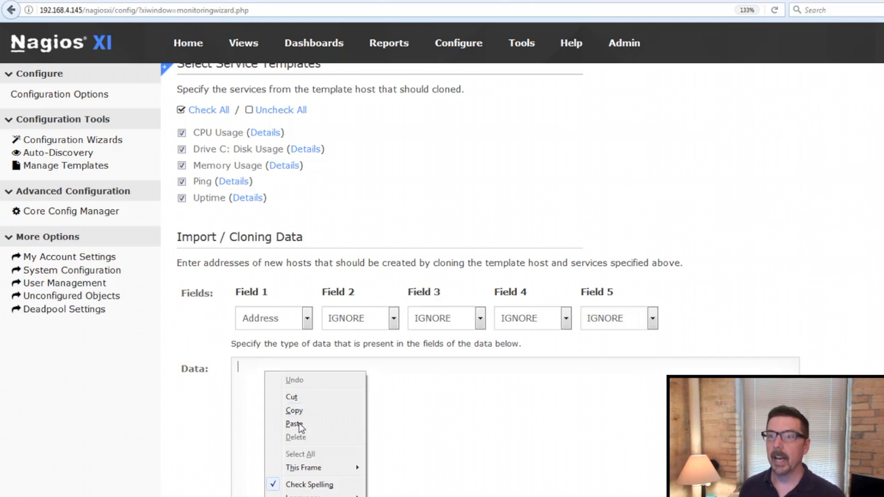
click(293, 424)
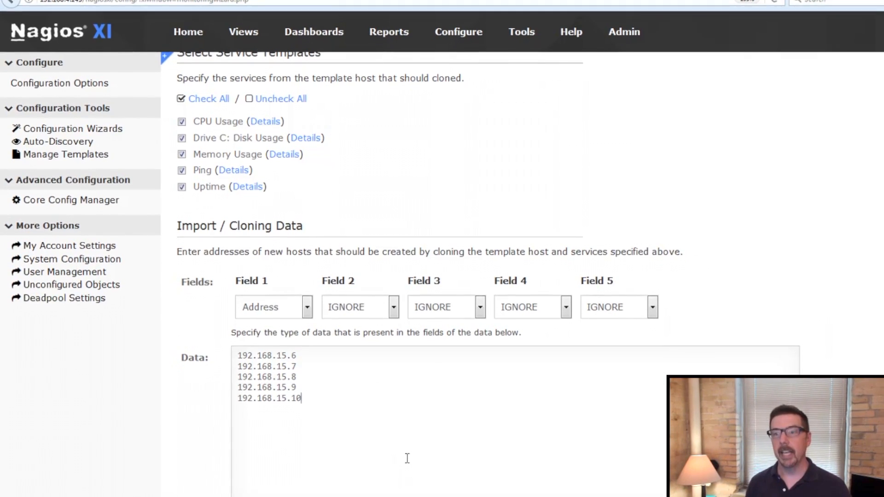
scroll(down, 3)
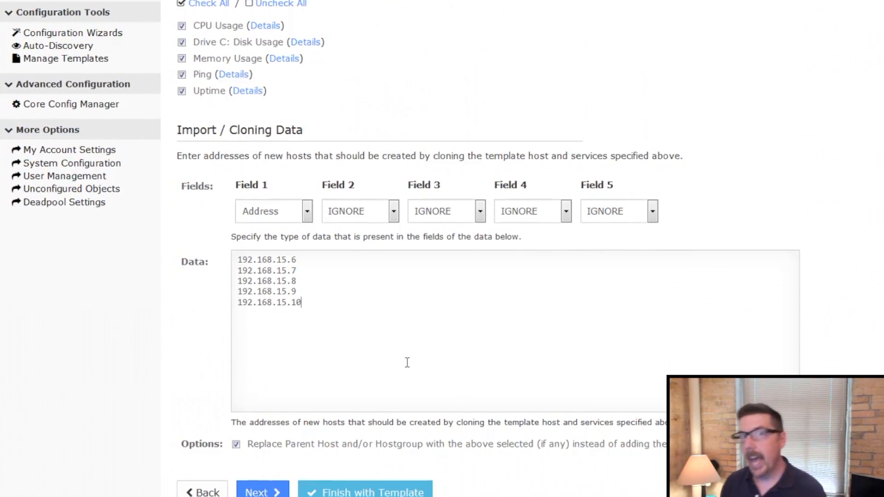
scroll(down, 3)
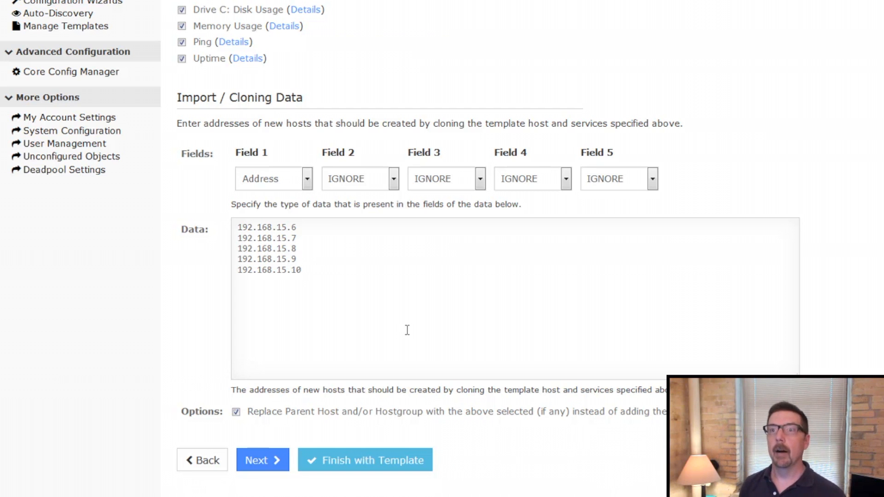
mouse_move(590, 39)
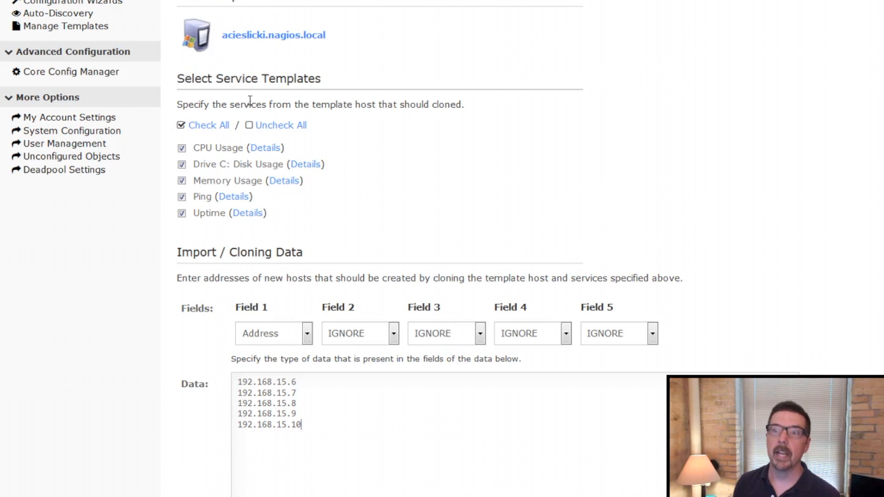
scroll(down, 3)
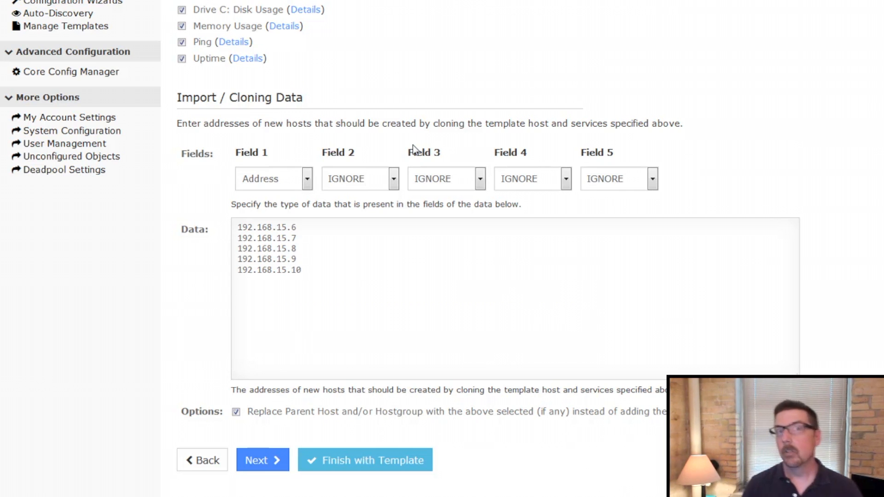
click(271, 227)
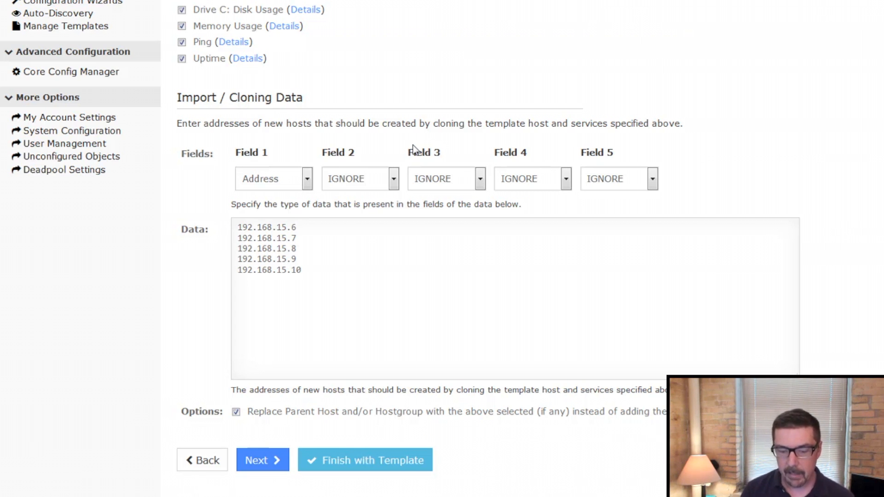
text(,)
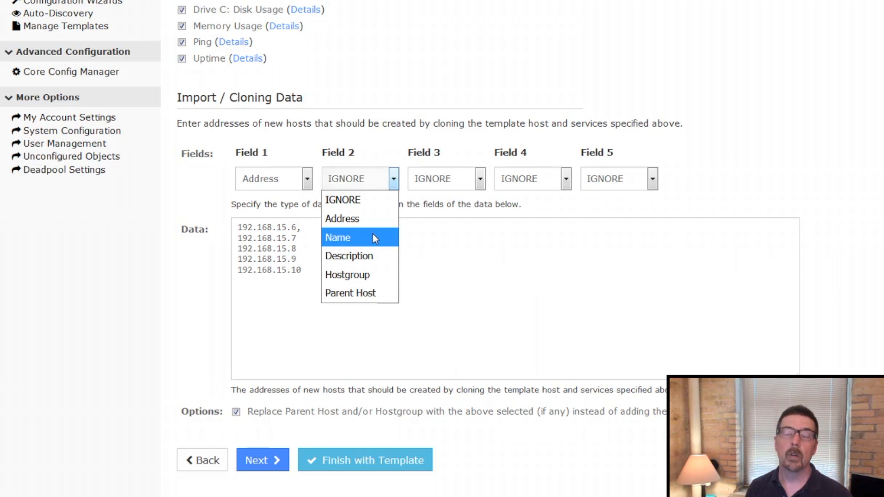
mouse_move(369, 270)
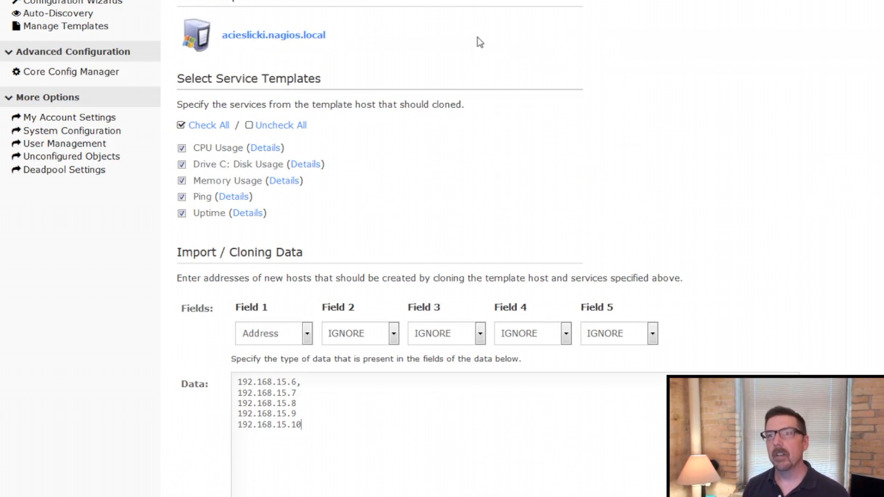
mouse_move(327, 49)
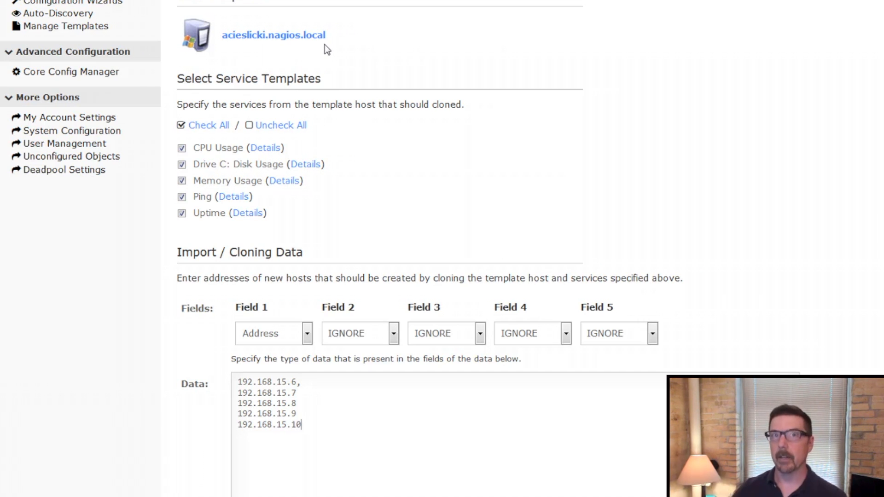
mouse_move(327, 433)
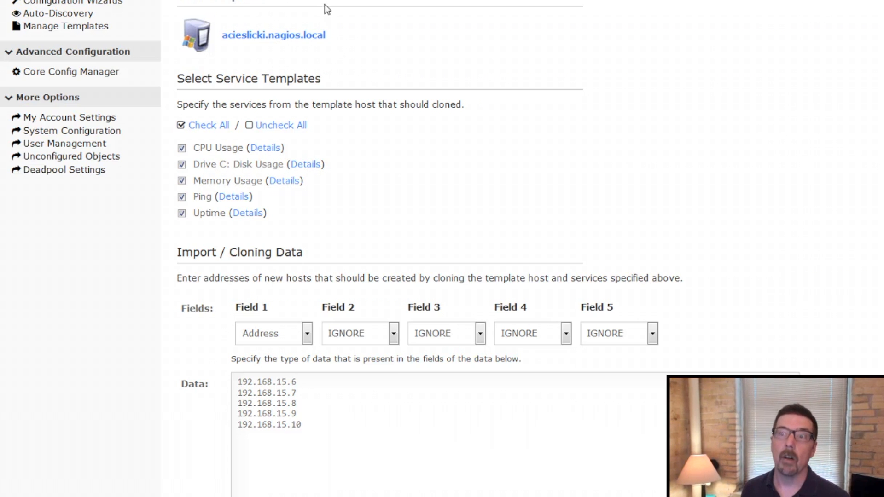
mouse_move(361, 103)
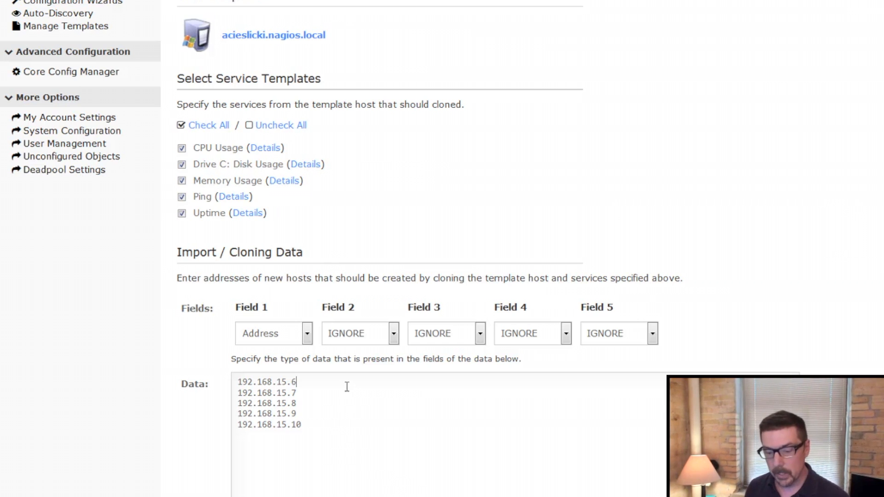
text(,)
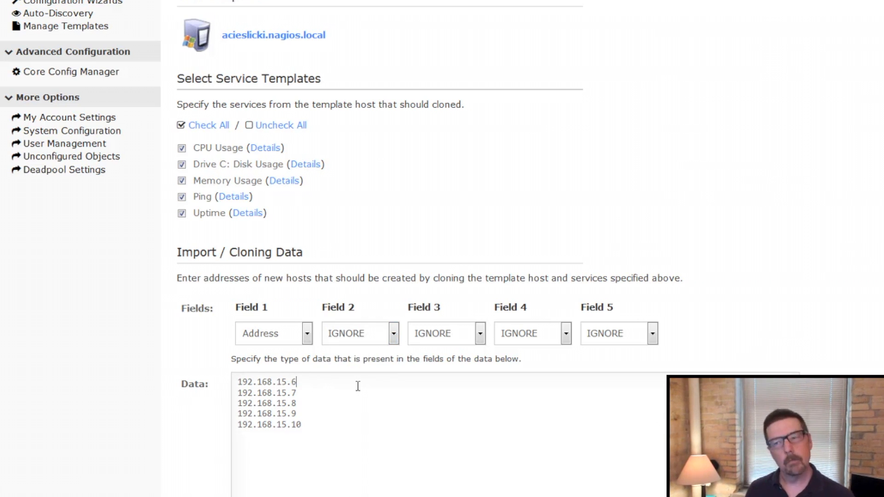
scroll(down, 3)
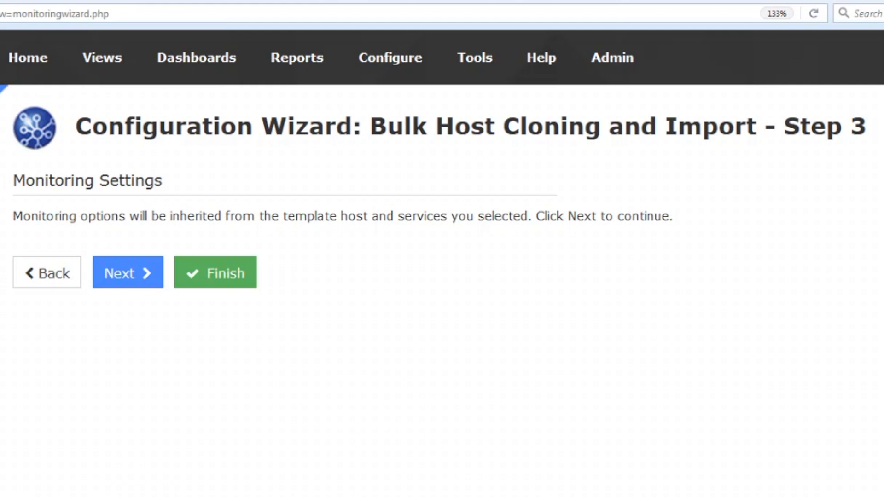
Step: Accept the inherited Step 3 monitoring settings, highlighting the note, and advance to Step 4
drag(12, 216, 324, 216)
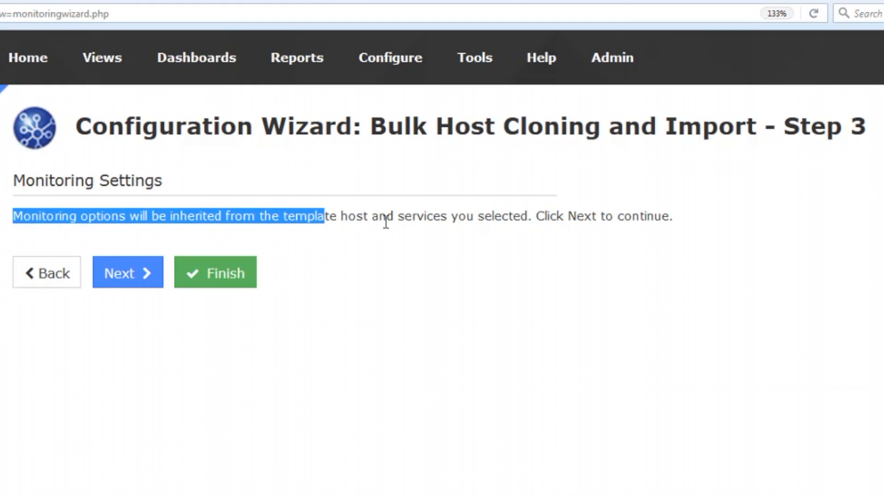
drag(324, 216, 544, 216)
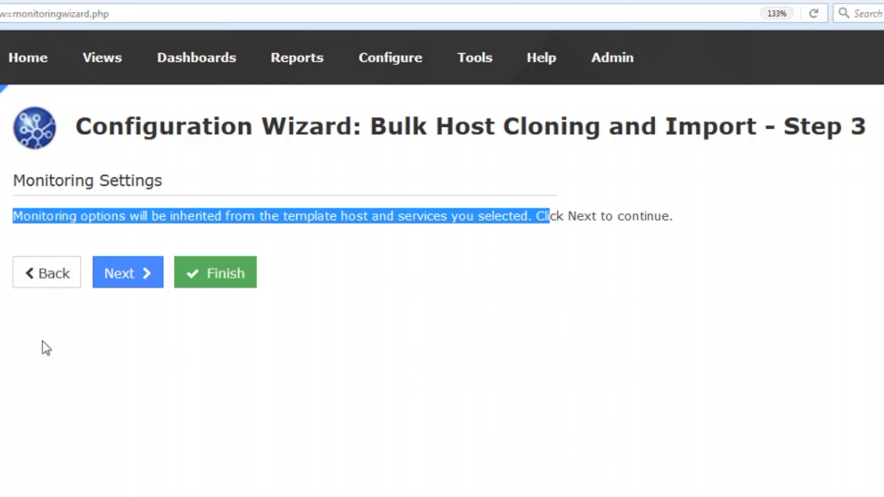
click(128, 273)
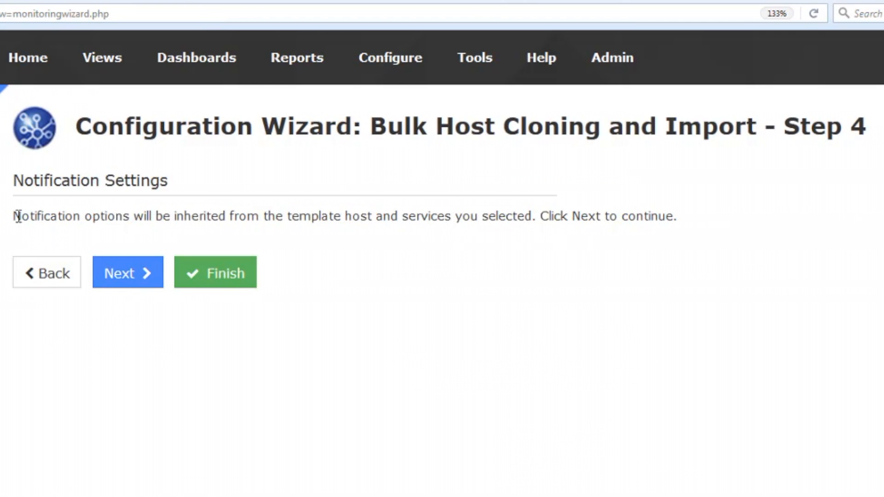
Step: Accept the inherited Step 4 notification and Step 5 group membership settings and advance past them
drag(17, 215, 510, 215)
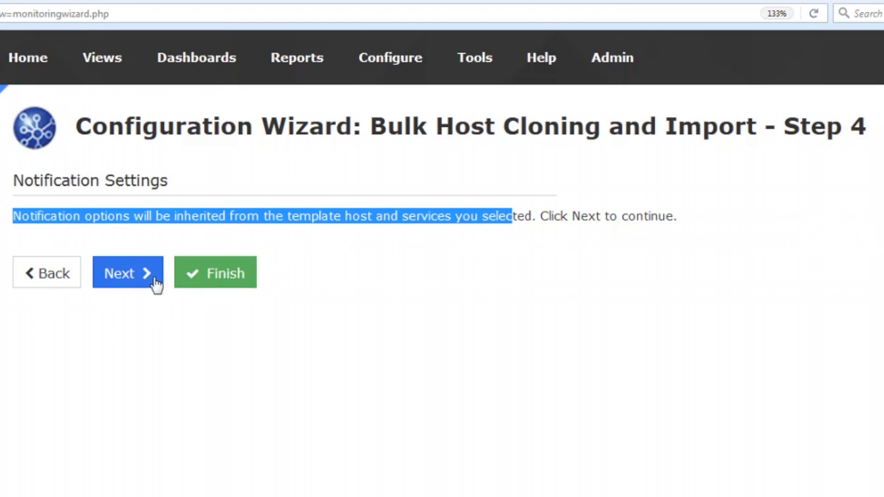
click(128, 272)
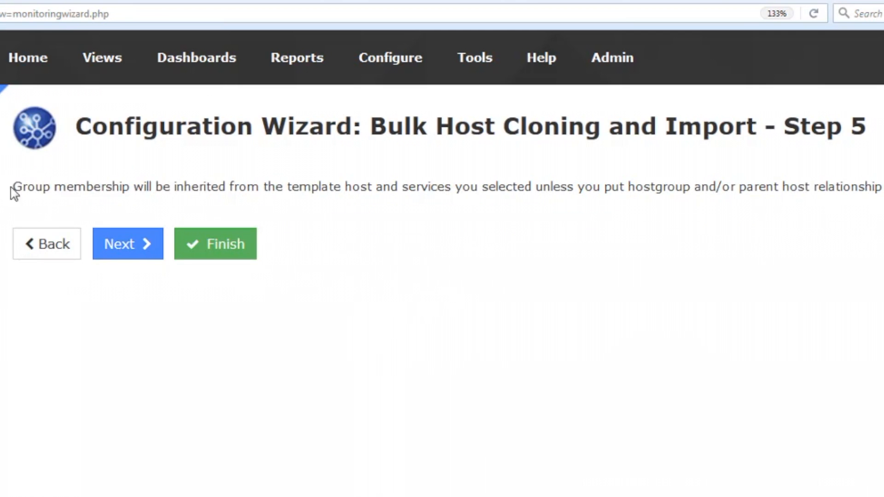
drag(14, 187, 341, 187)
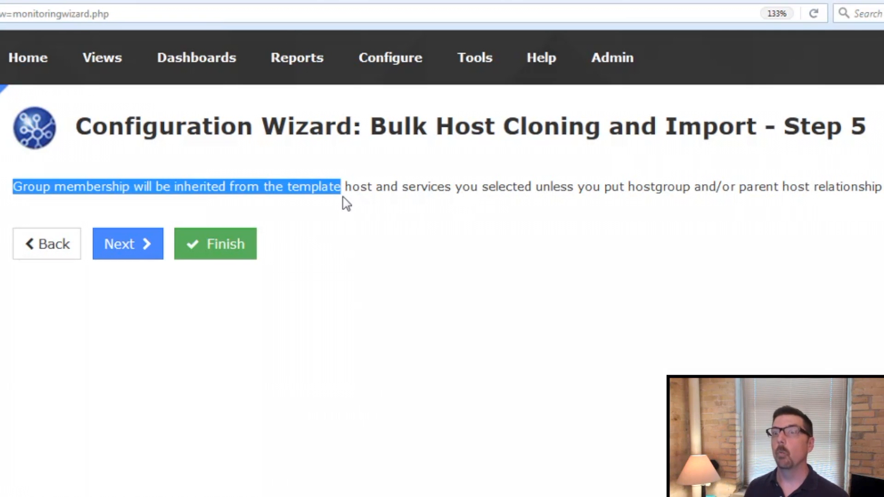
click(128, 243)
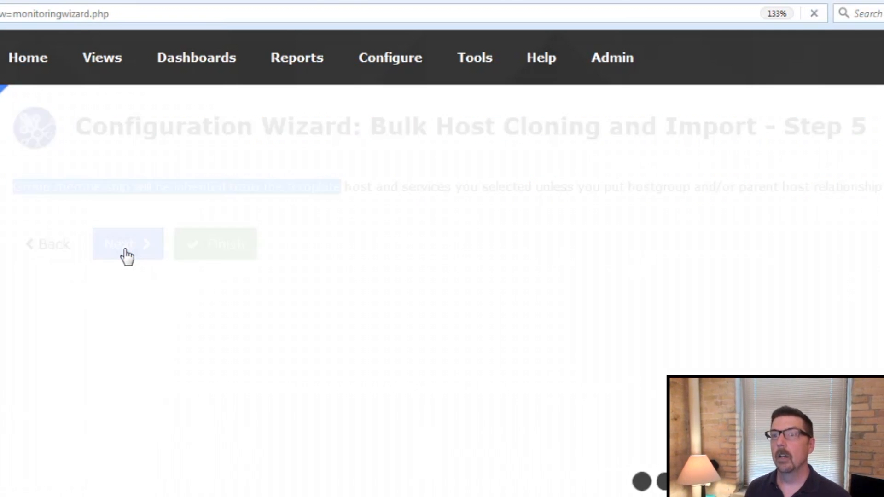